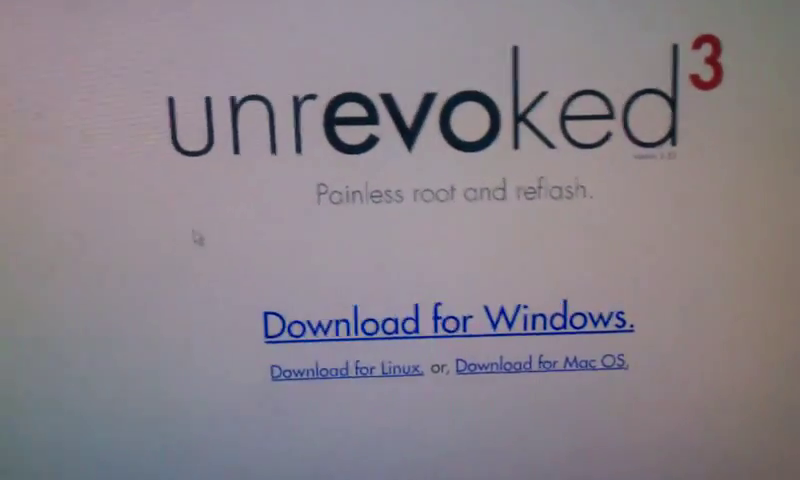
# Browse the android-wifi-tether Downloads list of Wireless Tether APKs, from 3.0-pre4 down to 1.60
pyautogui.scroll(-3)
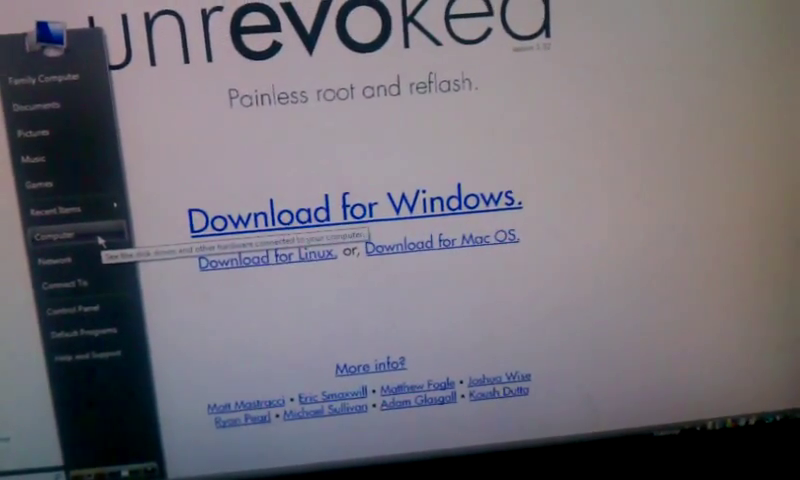
pyautogui.click(48, 239)
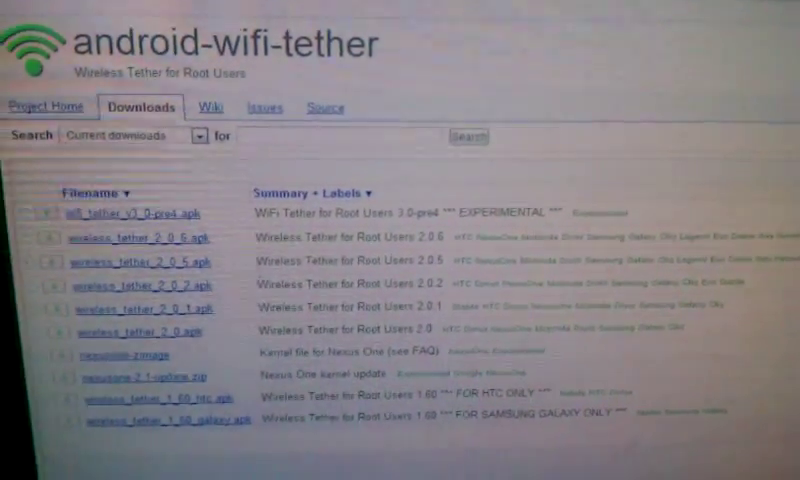
pyautogui.scroll(-3)
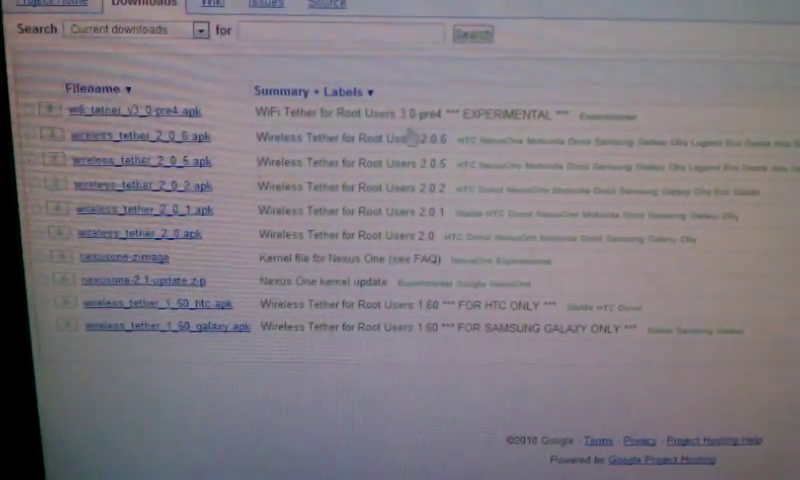